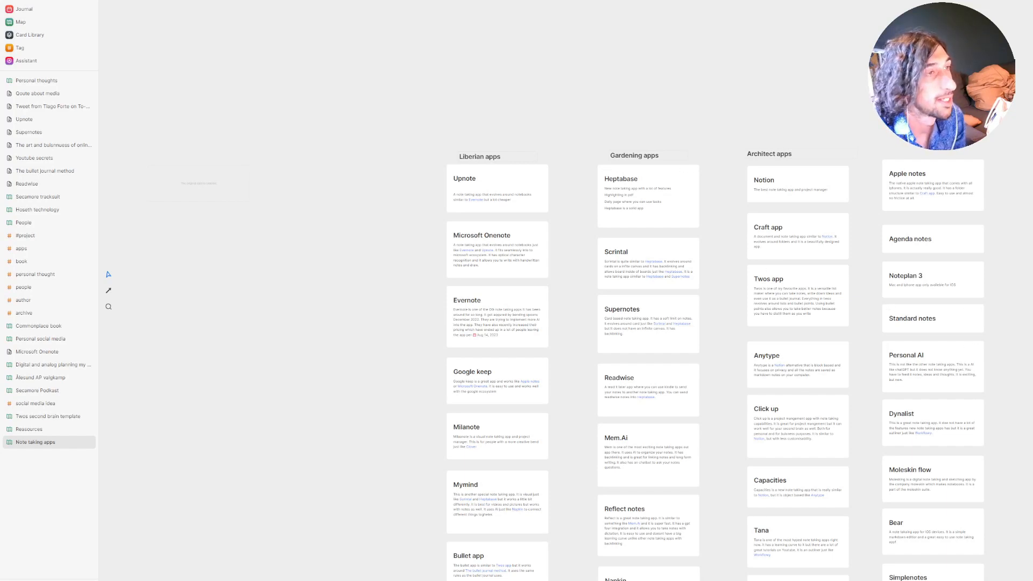
Leave the Note taking apps whiteboard and show the Map overview of all whiteboards.
left_click(21, 21)
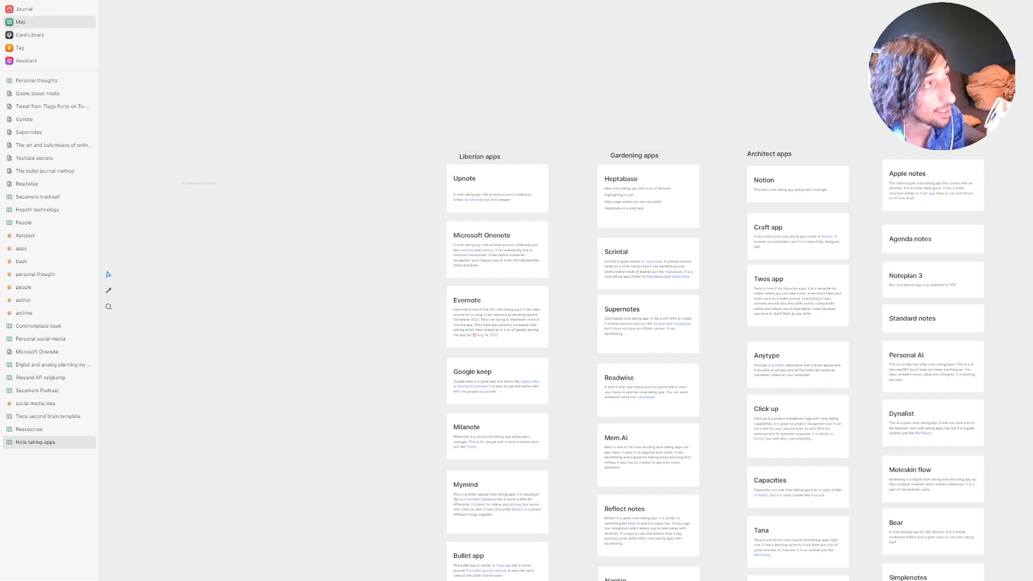
left_click(20, 21)
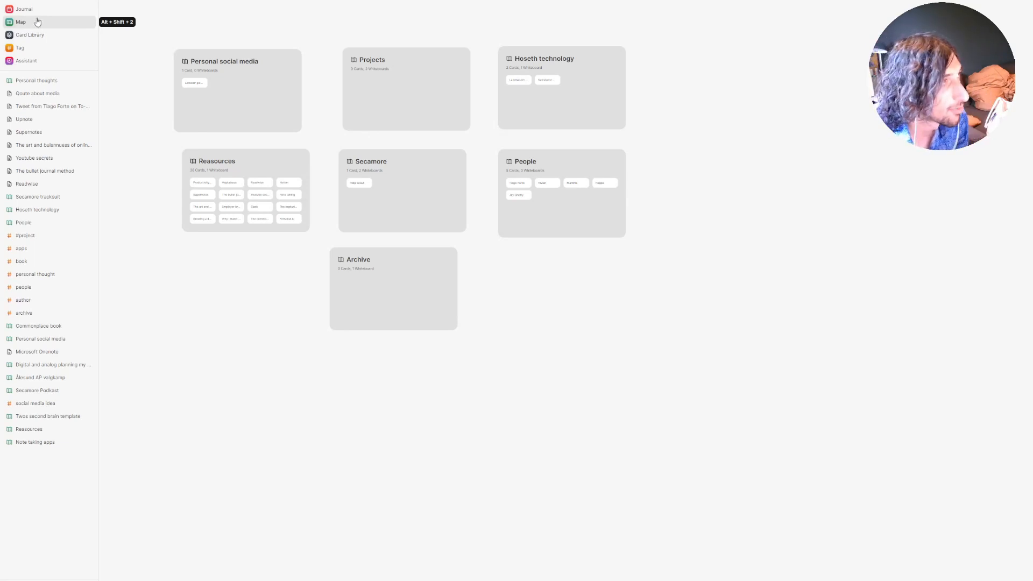
Add a to-do 'take out trash' to today's journal via /todo and bring up its block actions.
left_click(23, 9)
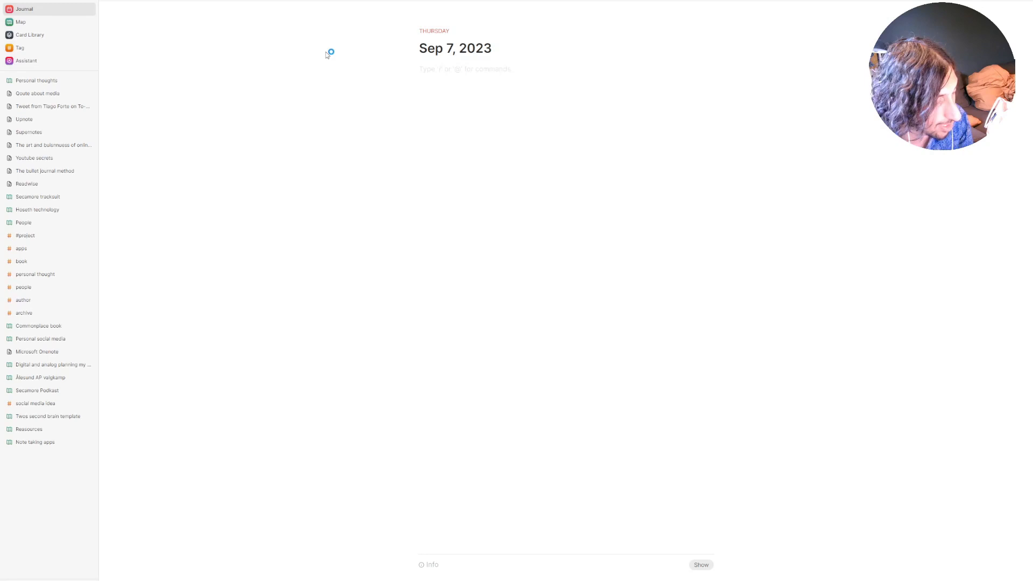
type("/to")
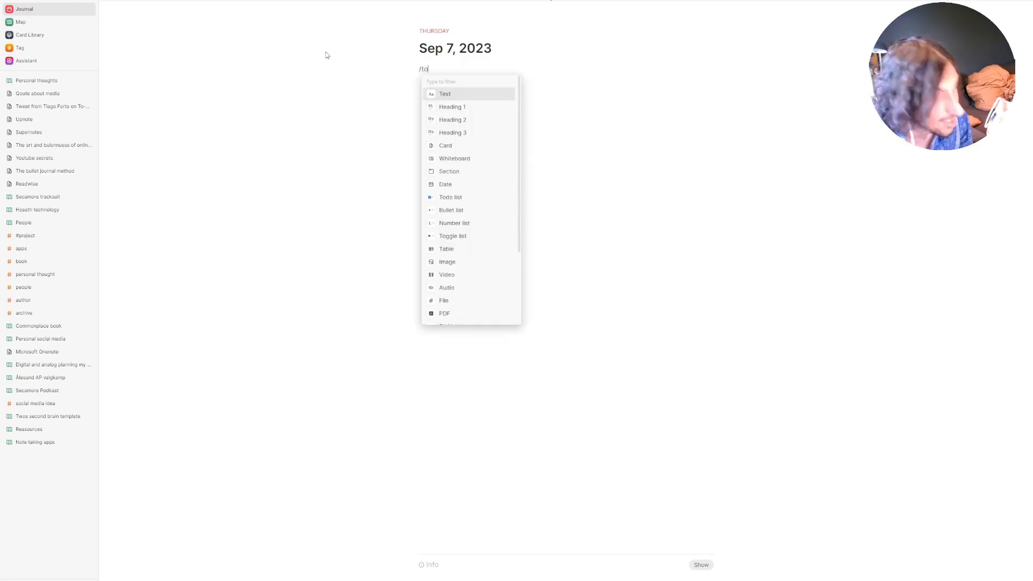
type("o")
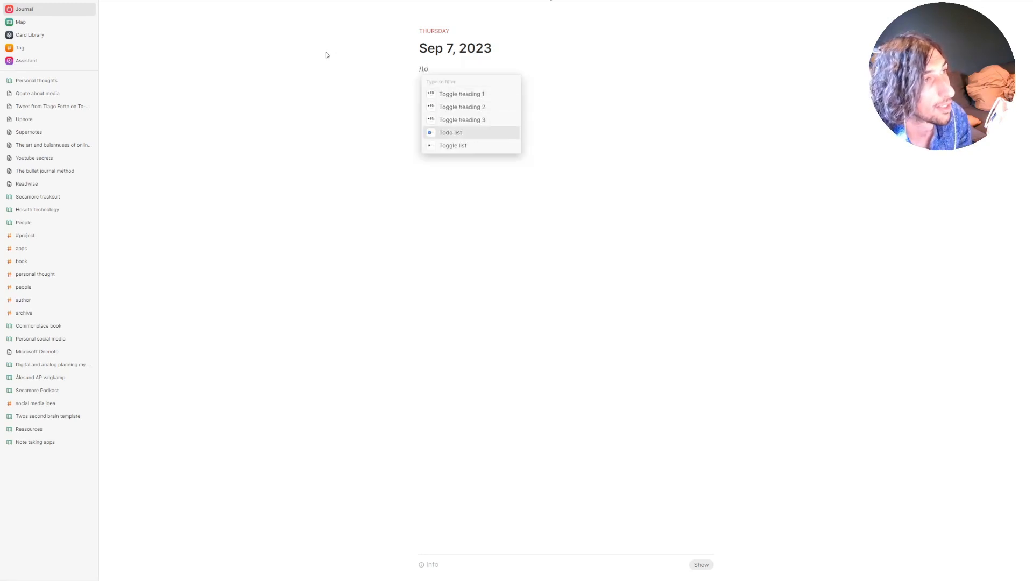
left_click(451, 133)
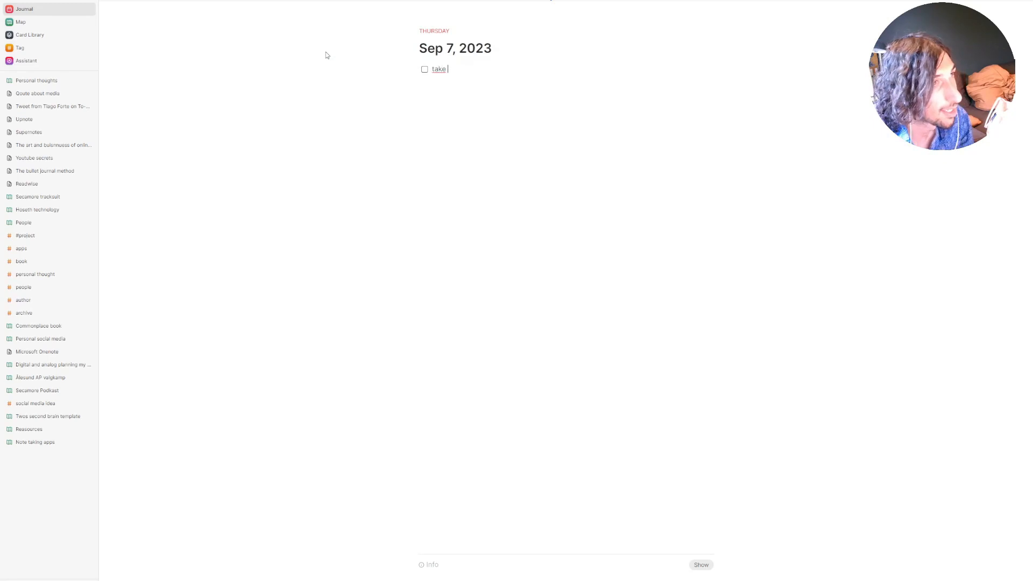
type("out trash")
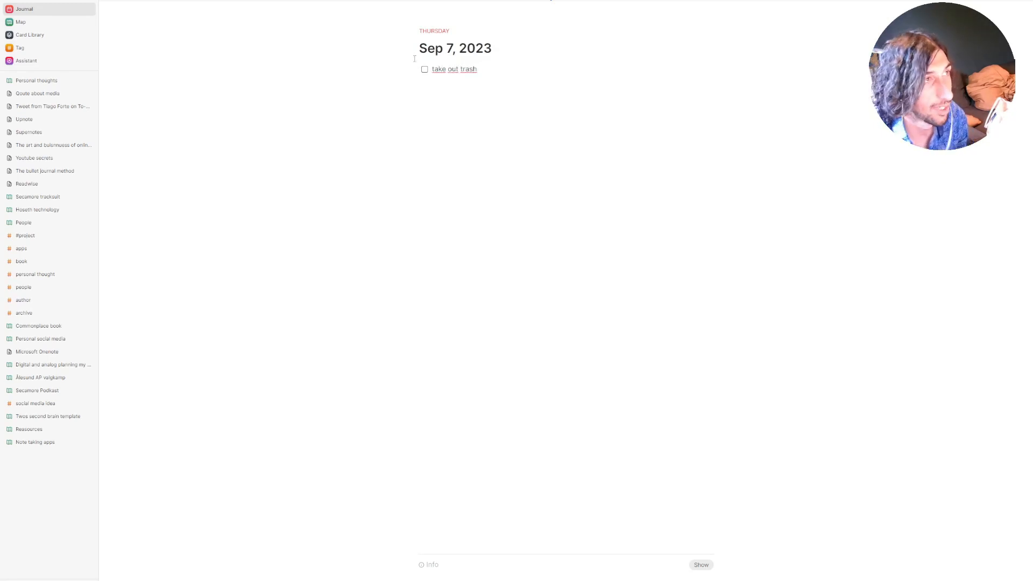
left_click(331, 75)
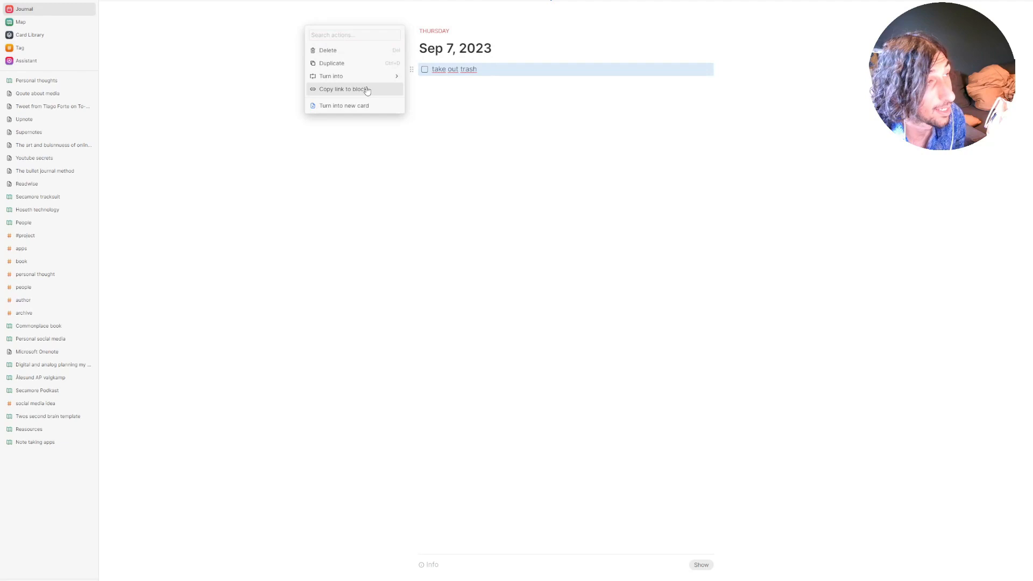
mouse_move(360, 106)
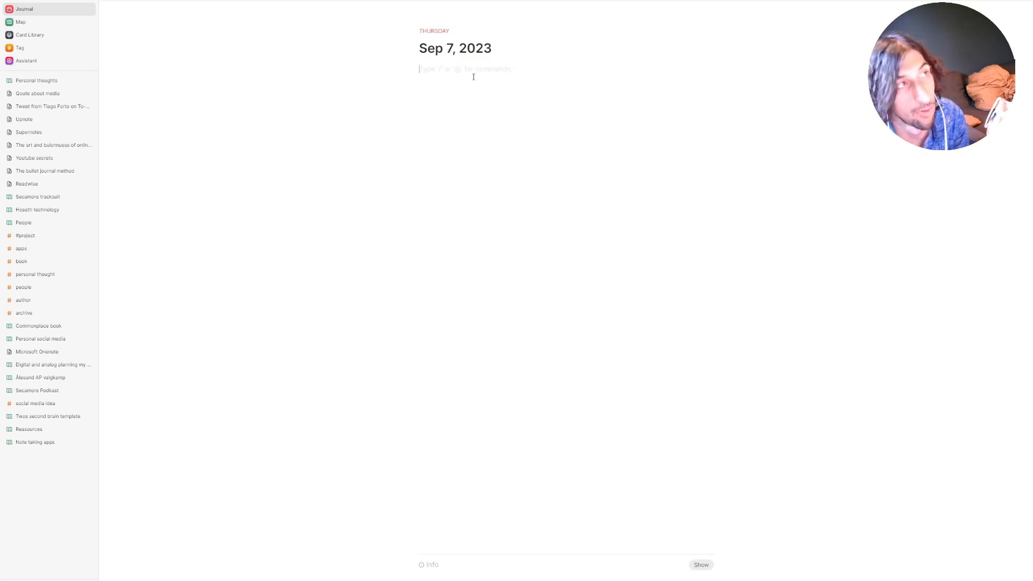
mouse_move(296, 41)
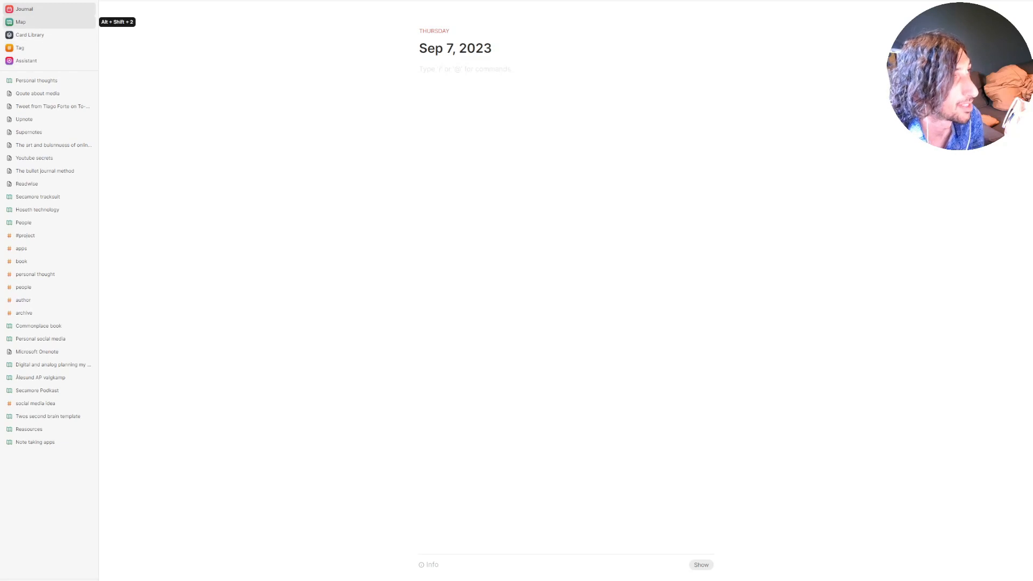
Return to the Map overview listing Projects, Reasources, Secamore, People and Archive.
left_click(20, 22)
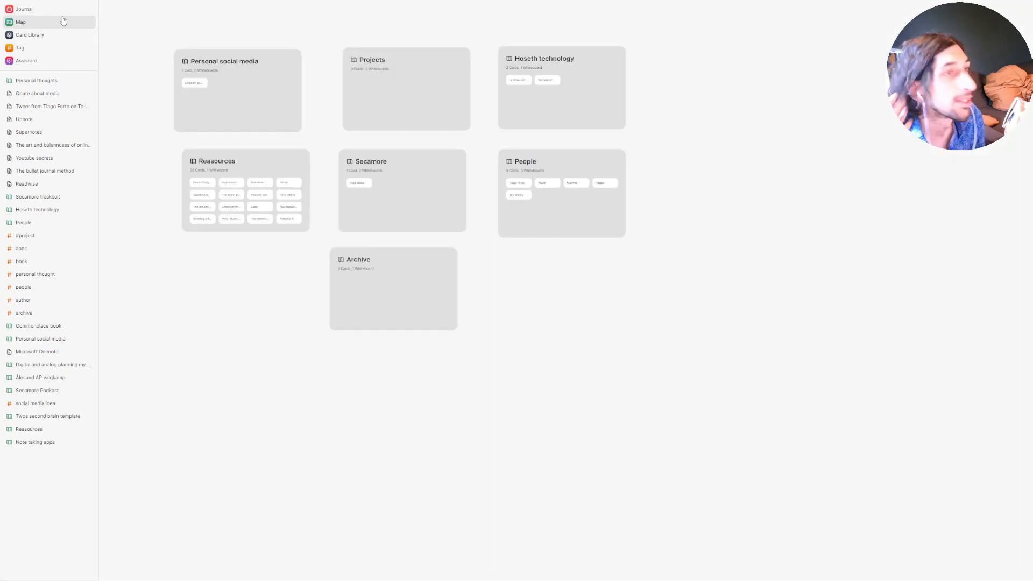
mouse_move(20, 21)
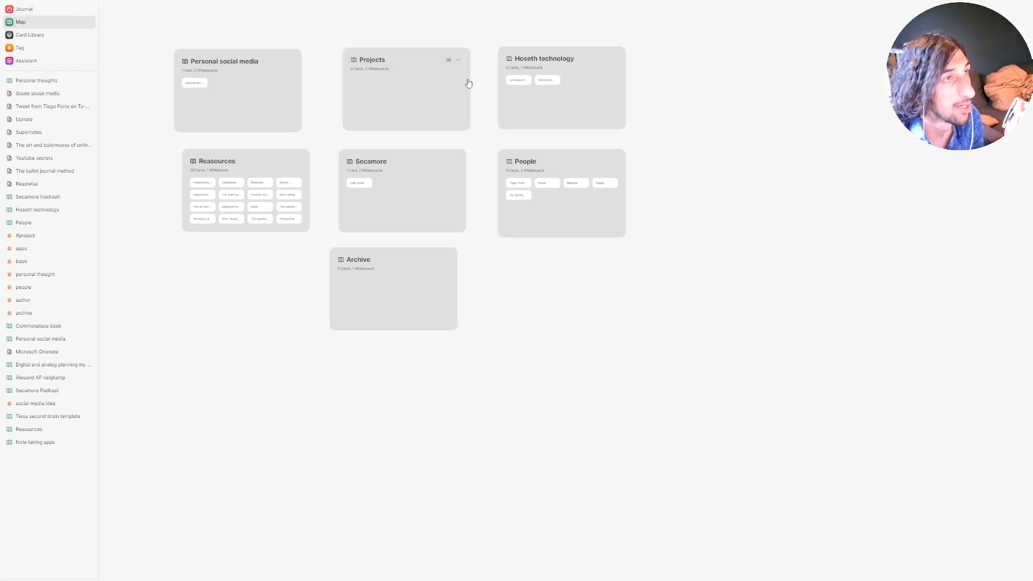
mouse_move(440, 158)
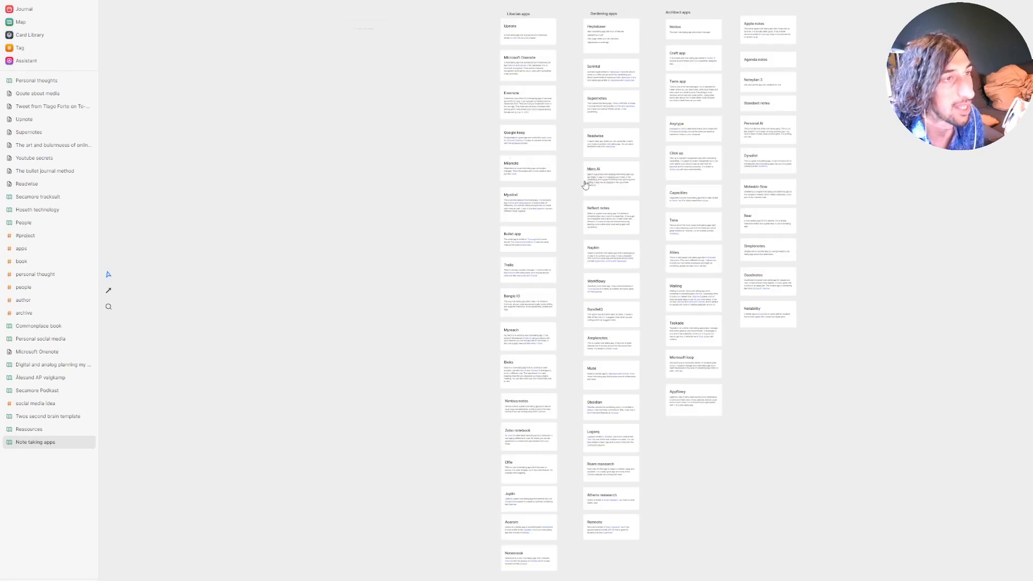
scroll("down", 3)
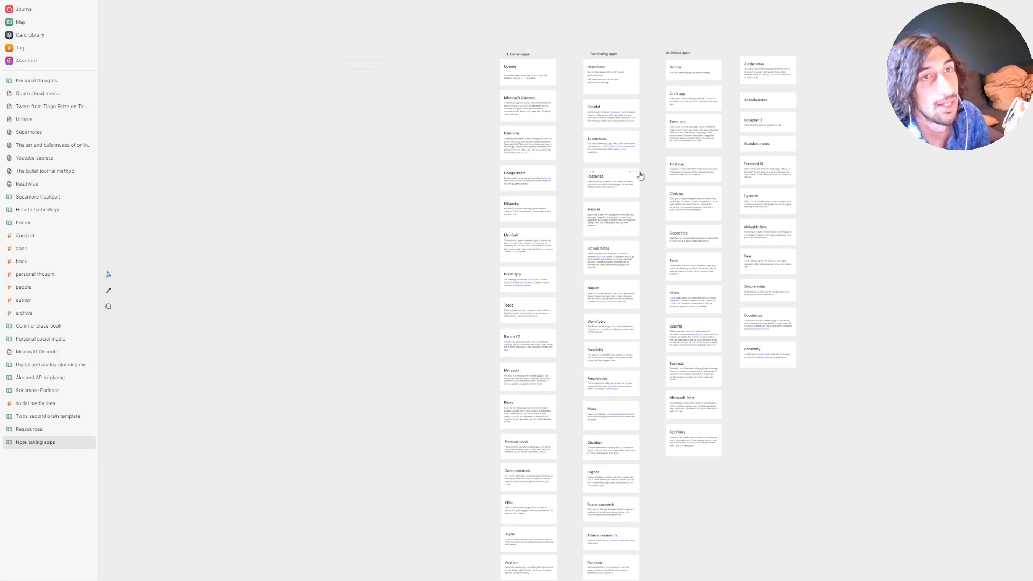
mouse_move(643, 124)
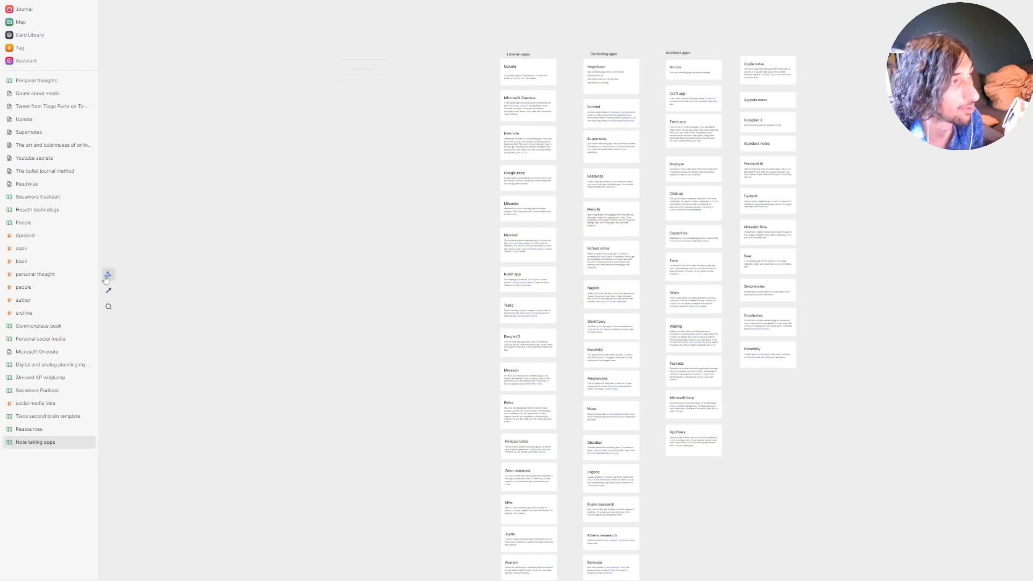
mouse_move(477, 263)
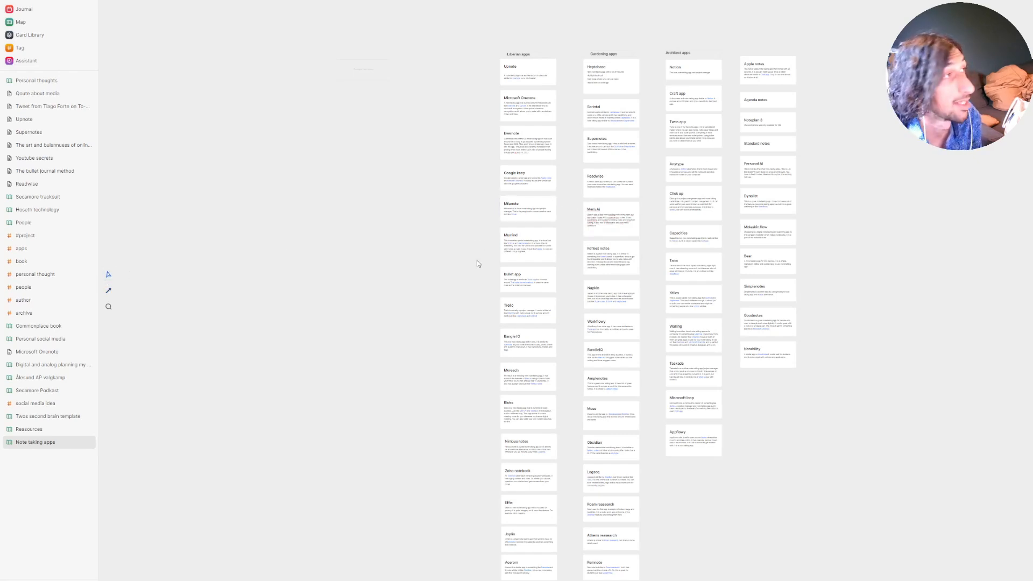
mouse_move(416, 226)
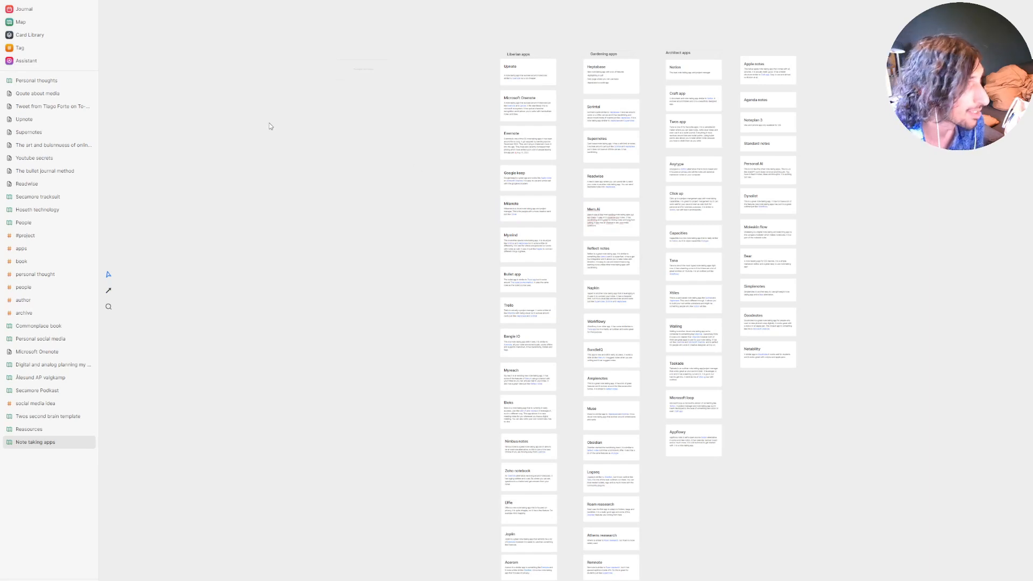
left_click(20, 47)
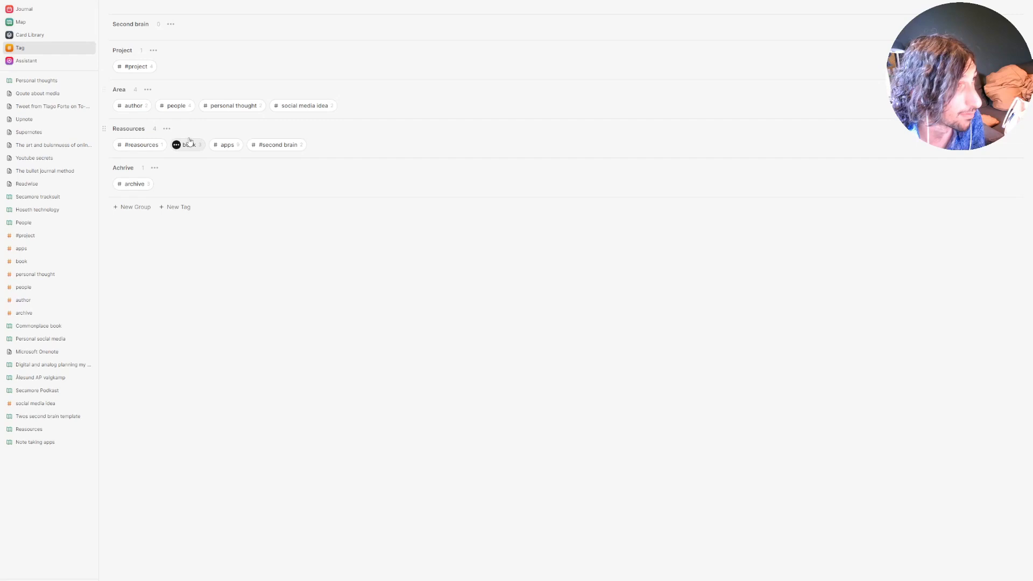
mouse_move(302, 105)
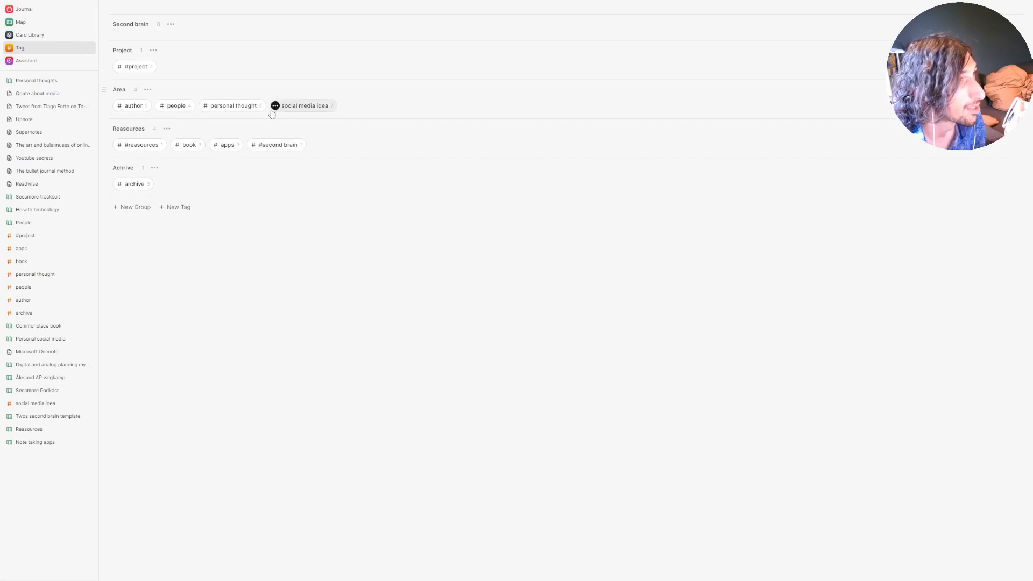
Show the social media idea tag as a table with the Linkedin post: Toxic productivity card.
left_click(304, 105)
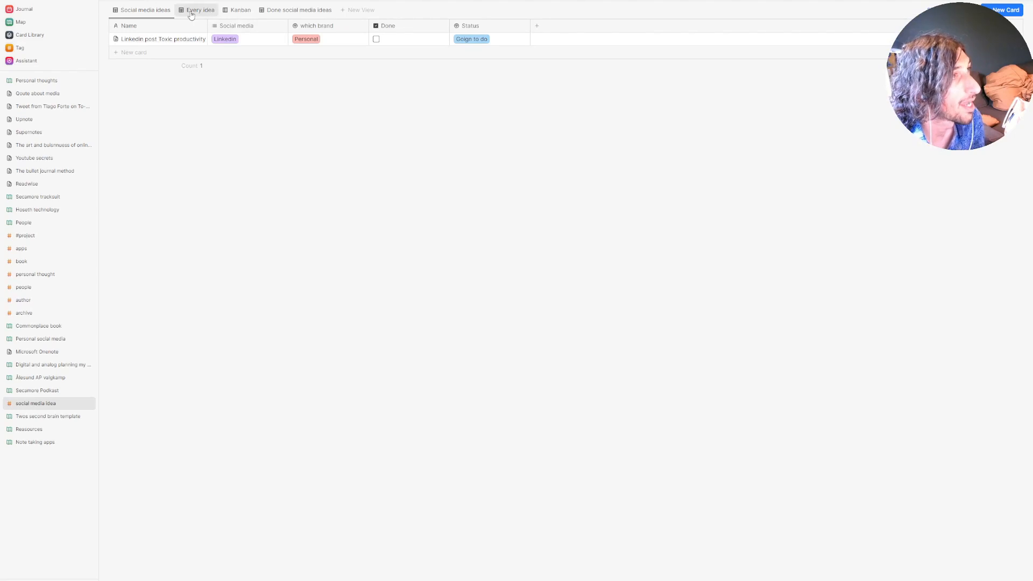
Tour the Every idea, Kanban-by-status and Done views, ending back on Social media ideas.
left_click(144, 9)
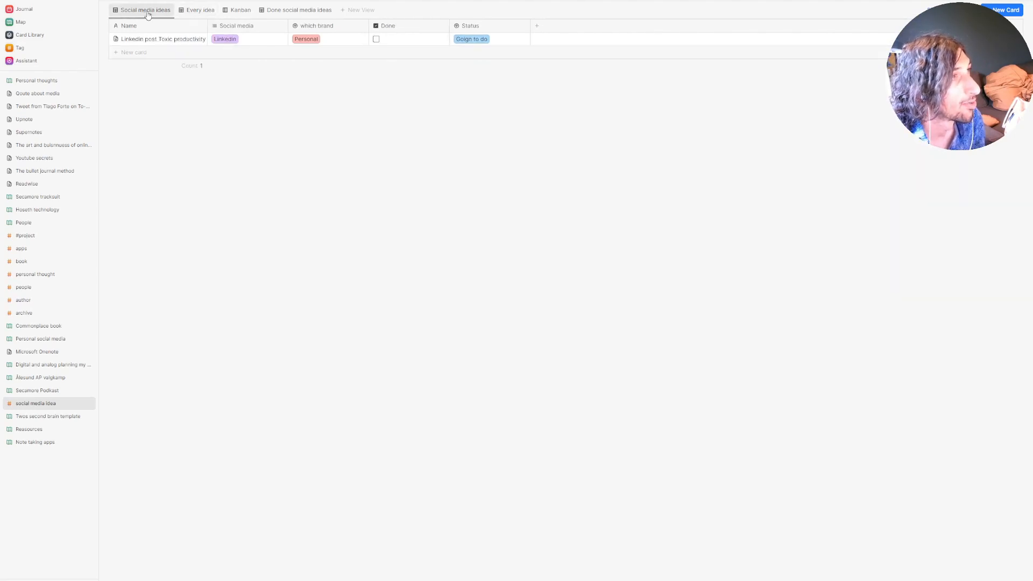
left_click(200, 9)
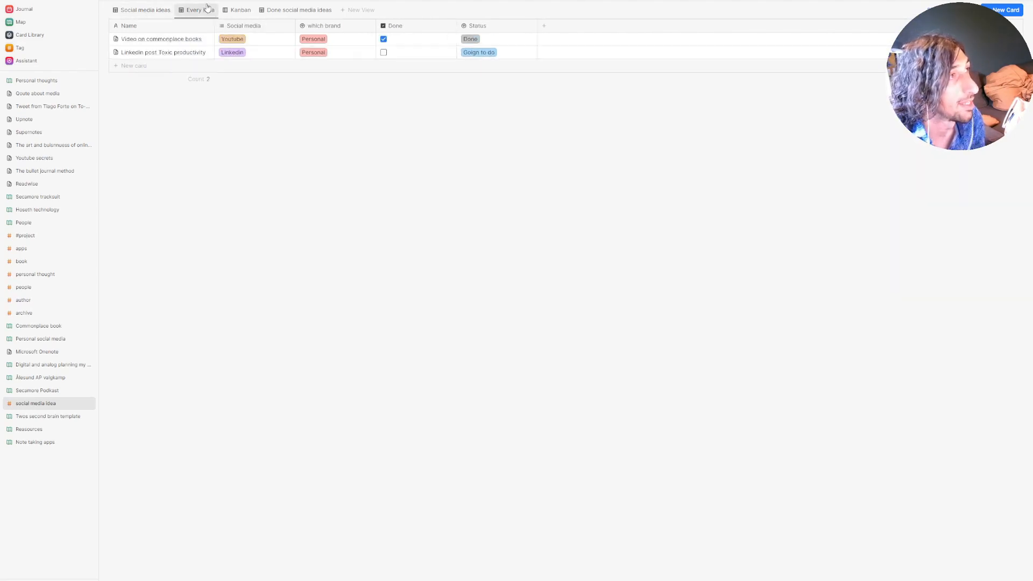
left_click(144, 9)
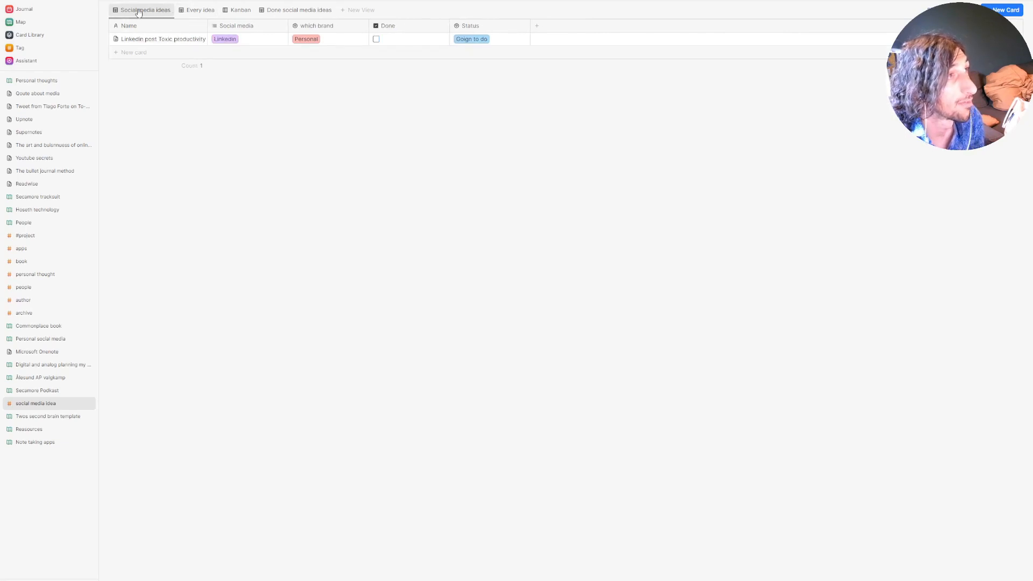
left_click(201, 10)
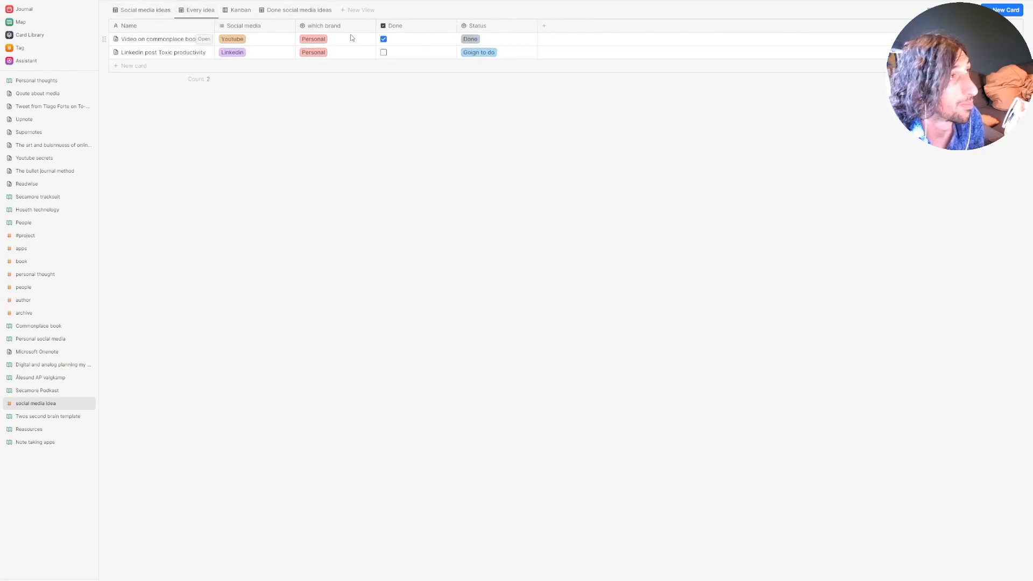
left_click(298, 10)
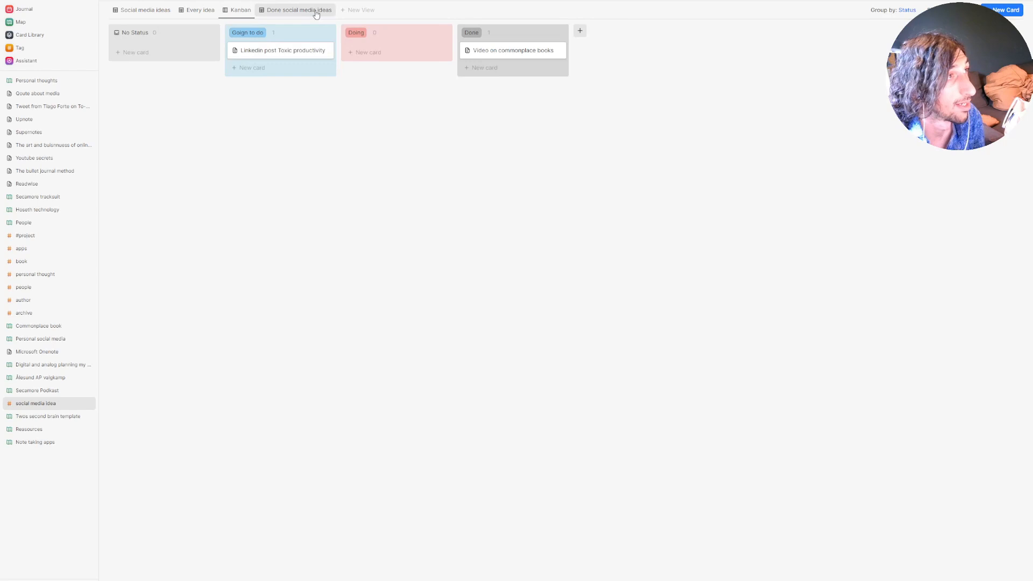
left_click(145, 10)
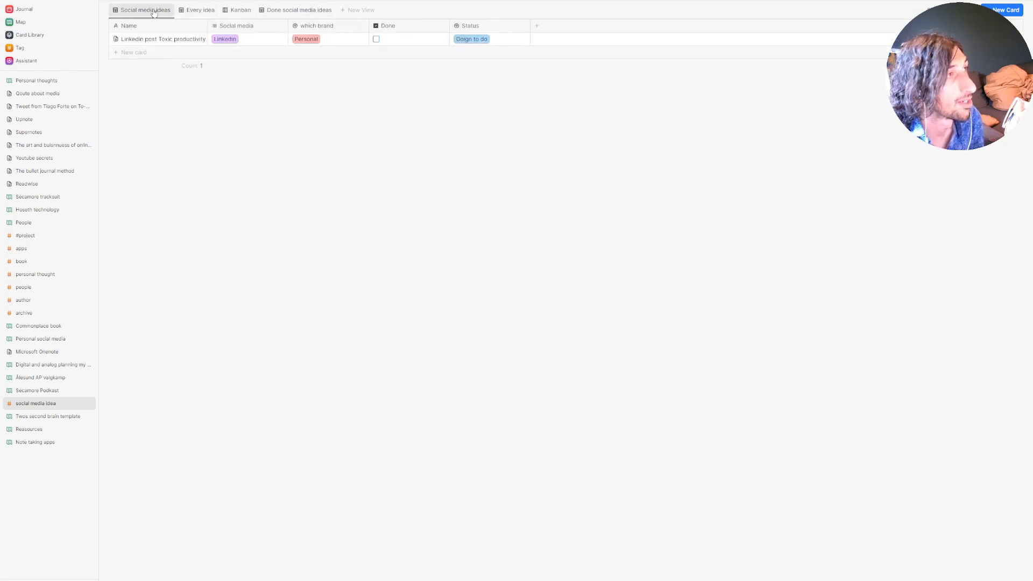
left_click(298, 9)
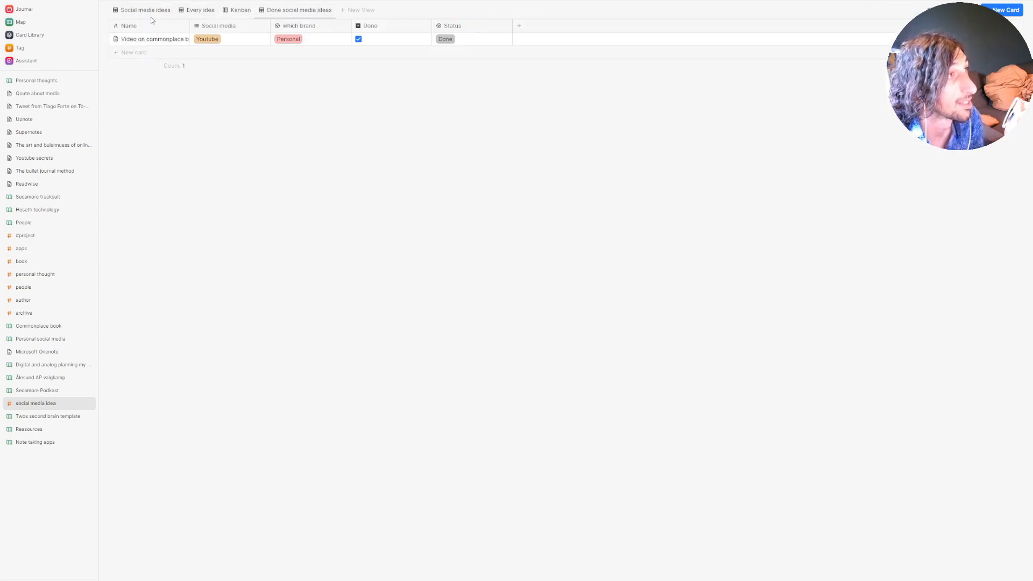
left_click(145, 10)
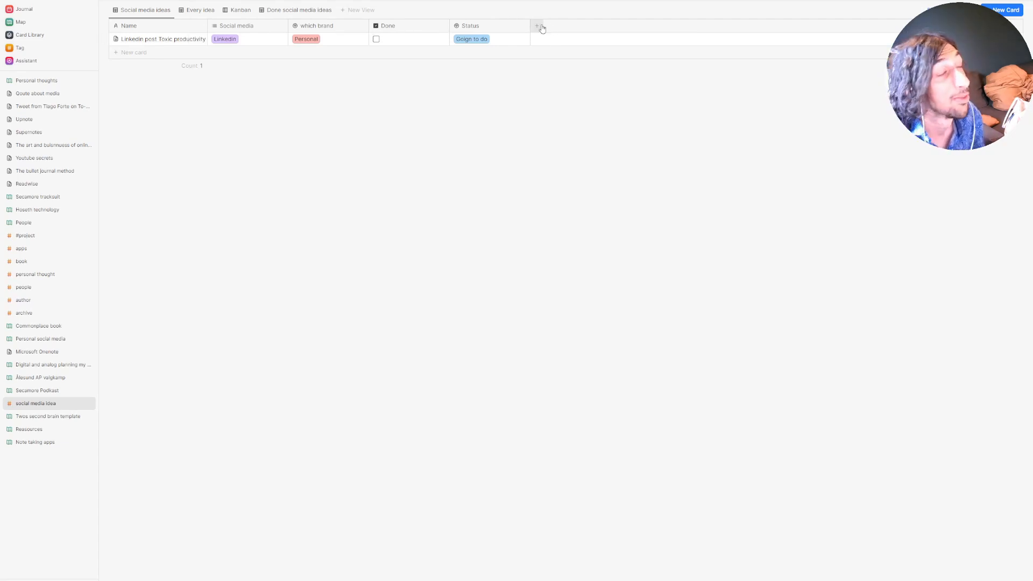
mouse_move(537, 29)
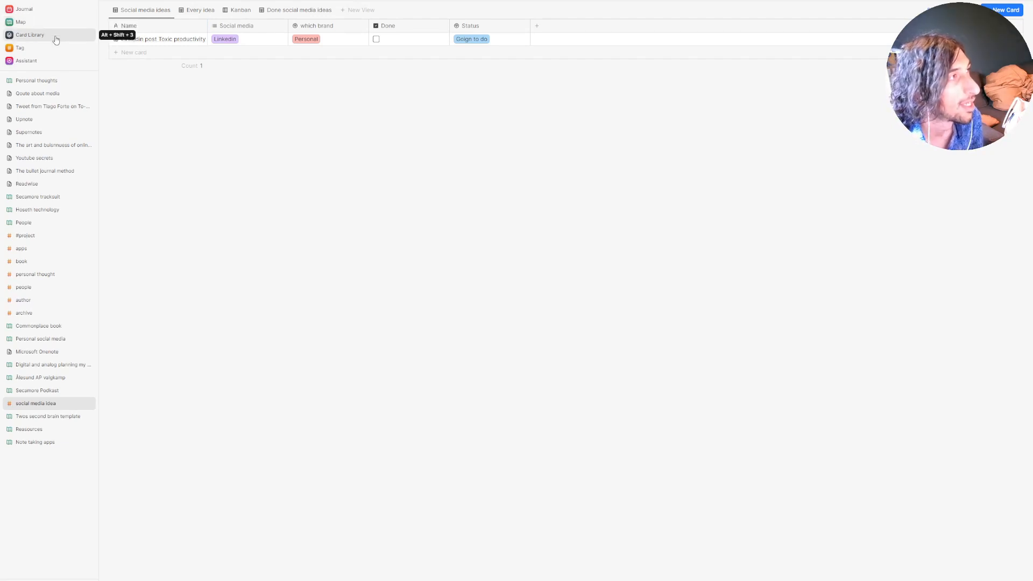
Glimpse the Card Library, then show the Tag page with Project, Area, Reasources and Archive groups.
left_click(30, 34)
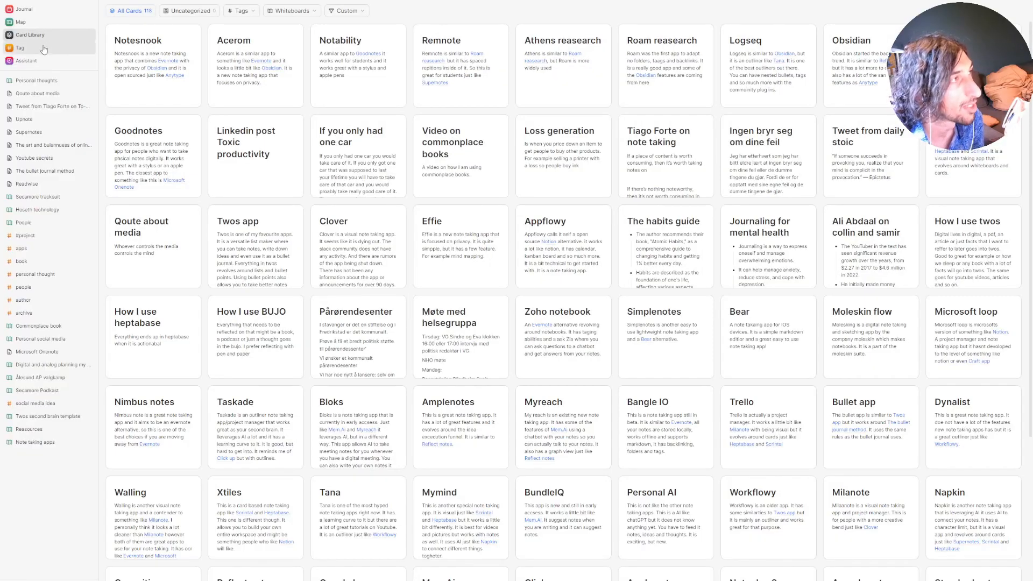
left_click(20, 47)
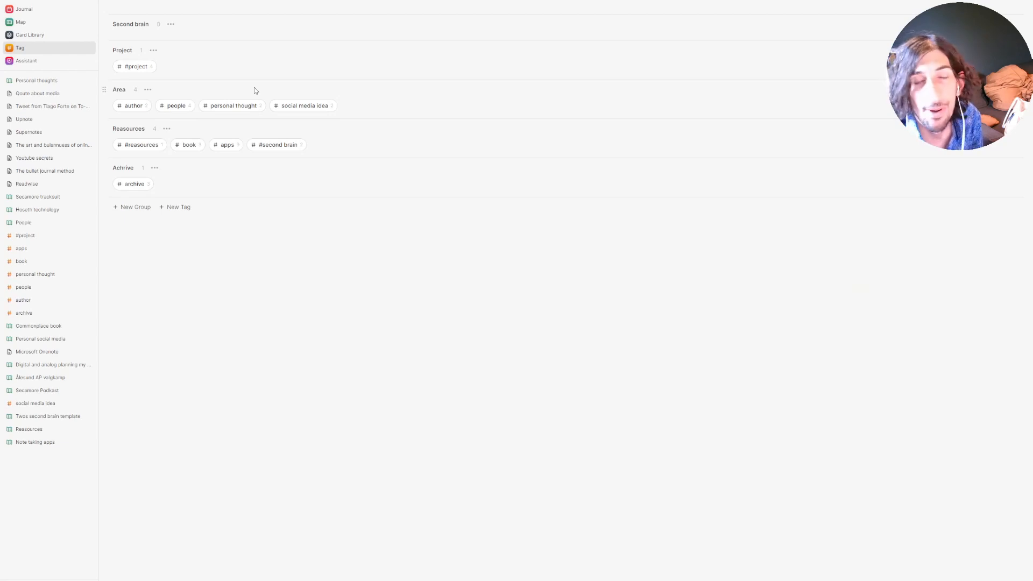
mouse_move(232, 46)
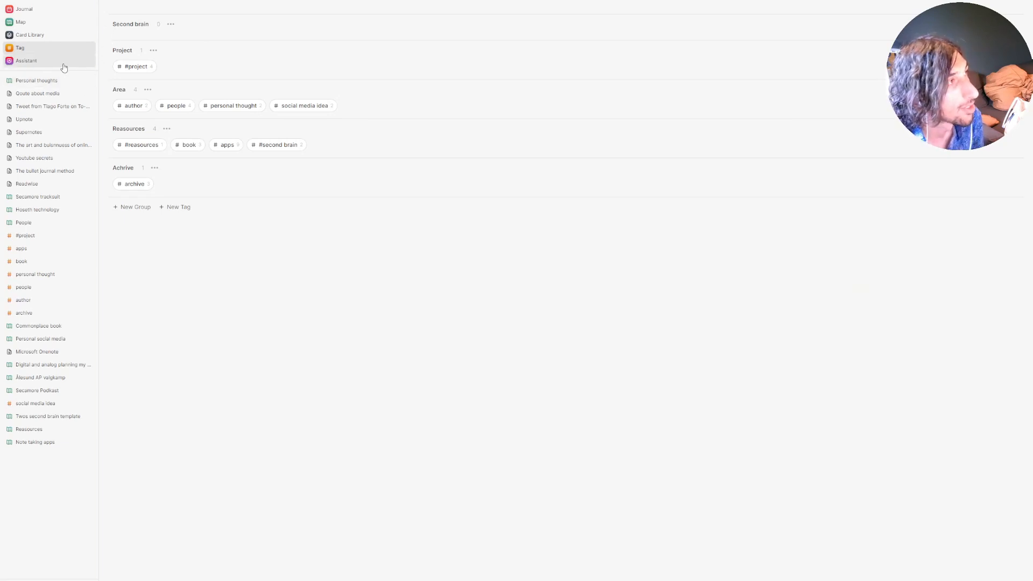
Bring up the AI Assistant offering to find the most relevant card from the Card Library.
left_click(26, 60)
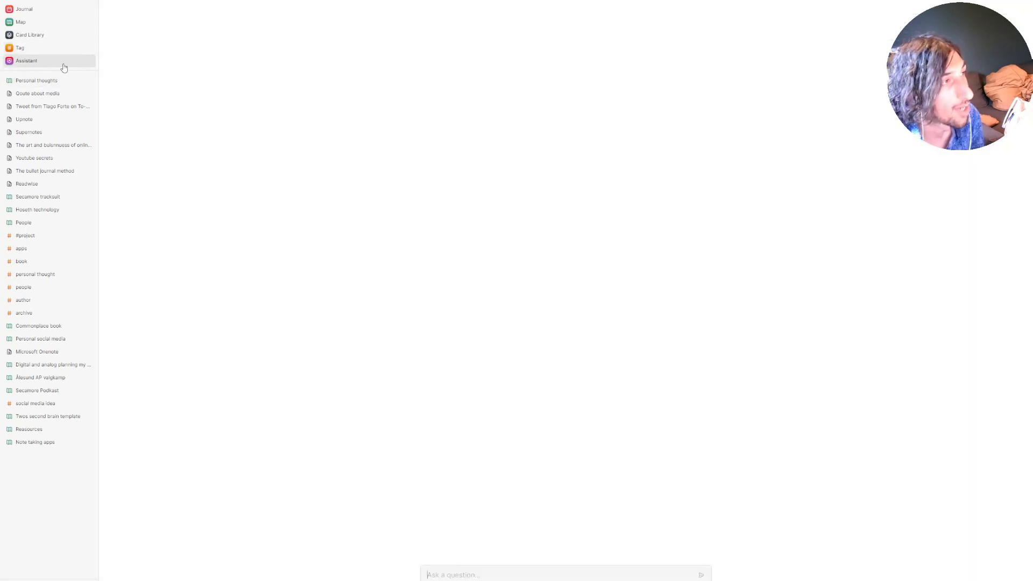
left_click(26, 60)
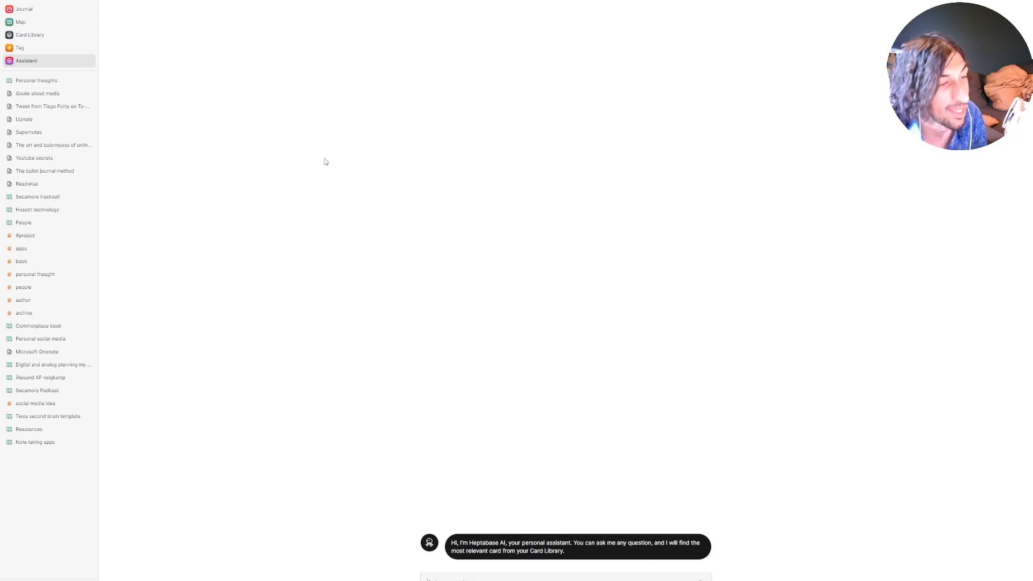
mouse_move(338, 101)
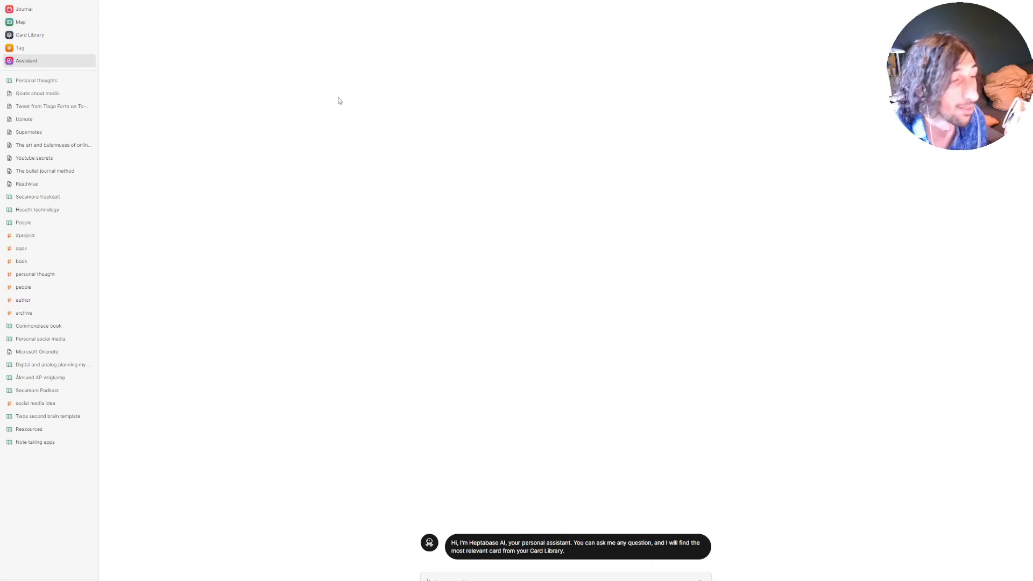
mouse_move(140, 79)
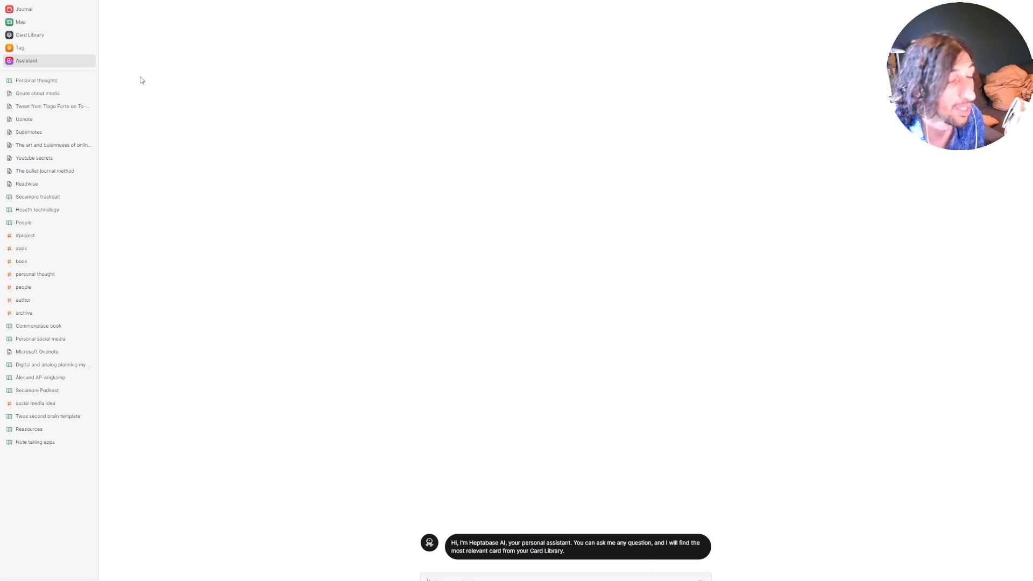
mouse_move(416, 310)
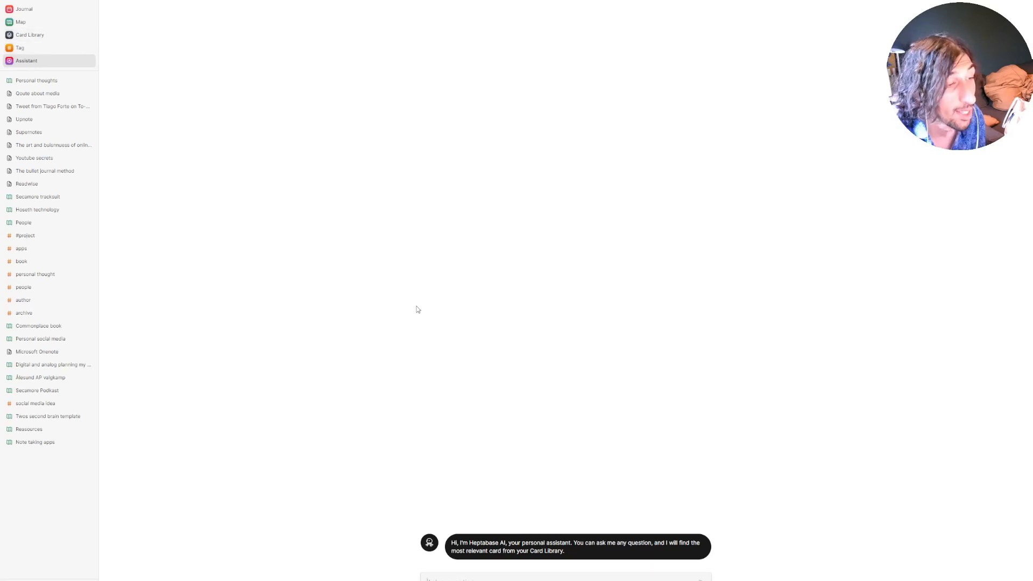
mouse_move(483, 441)
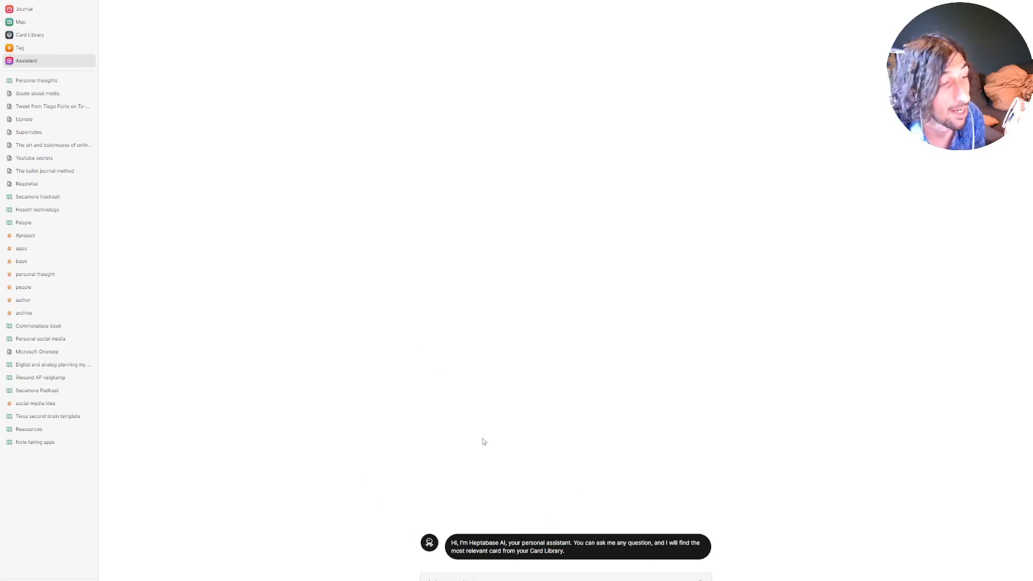
mouse_move(271, 279)
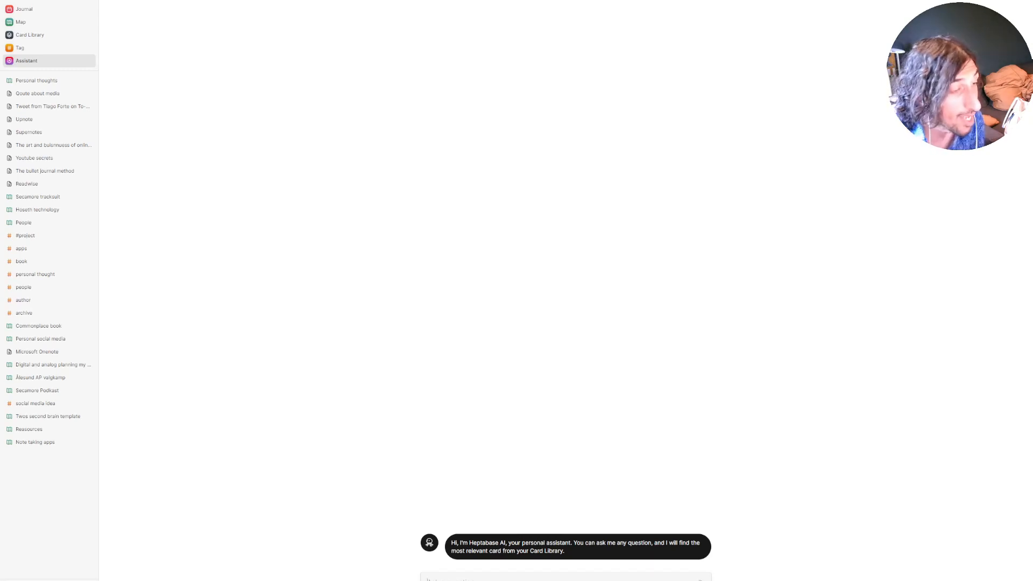
mouse_move(303, 445)
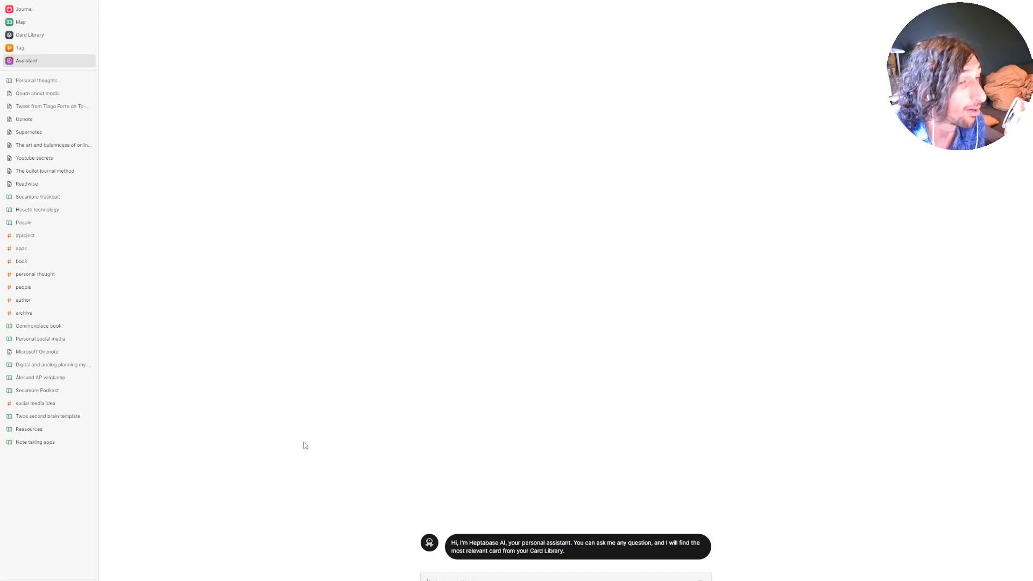
mouse_move(332, 354)
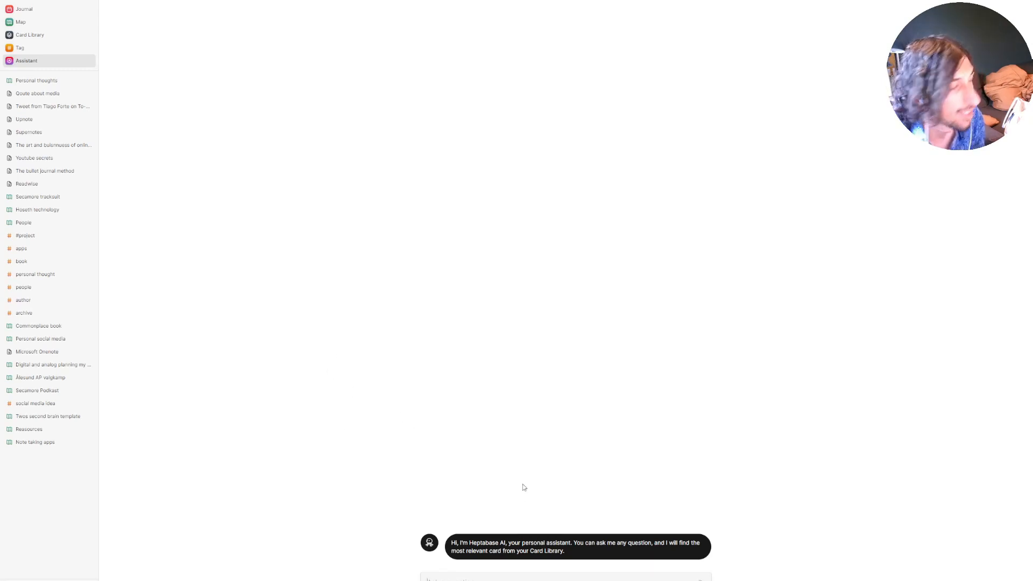
mouse_move(507, 457)
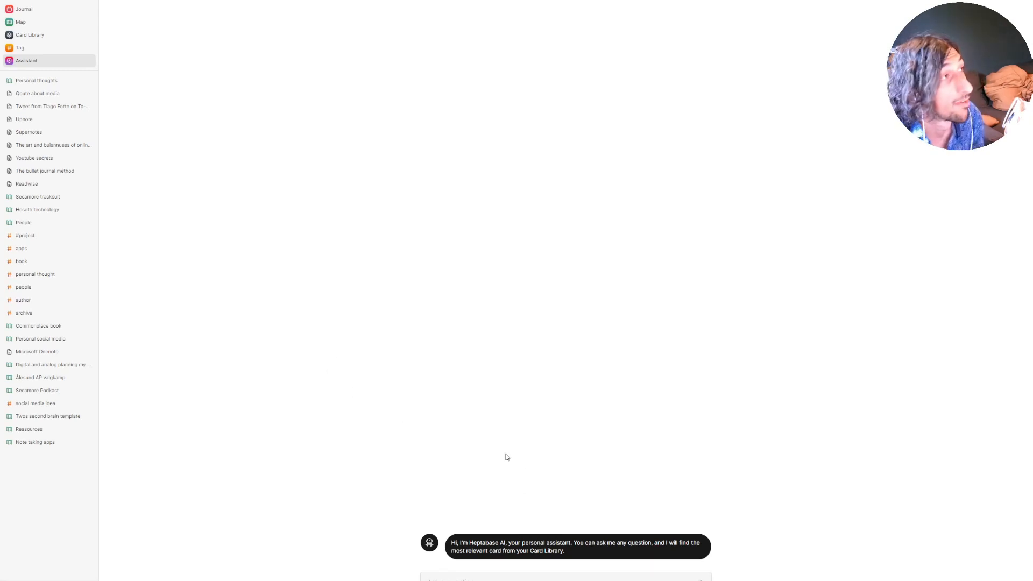
mouse_move(19, 47)
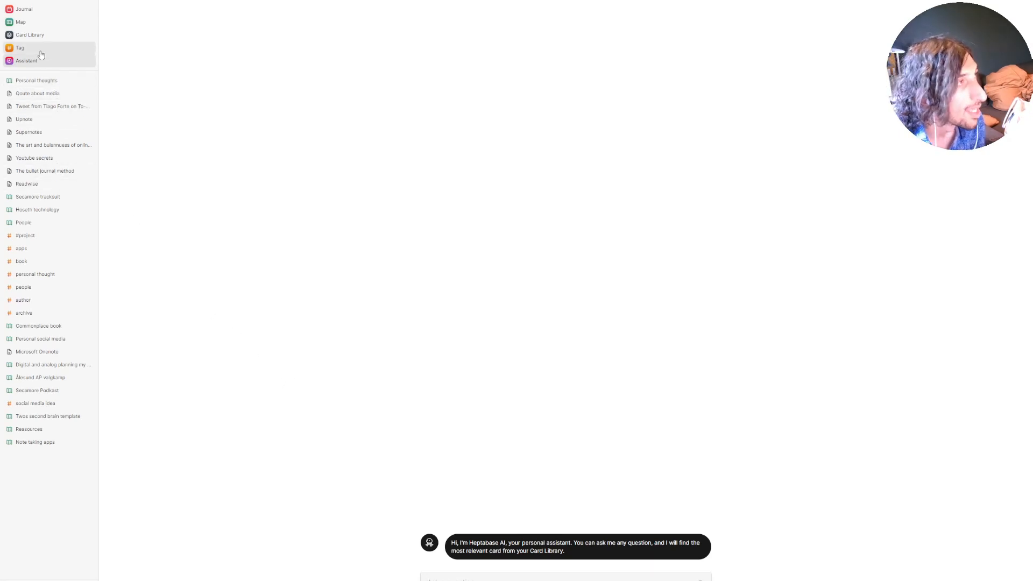
From the Tag page, move on to the Reasources whiteboard with its Productivity apps cards.
left_click(19, 47)
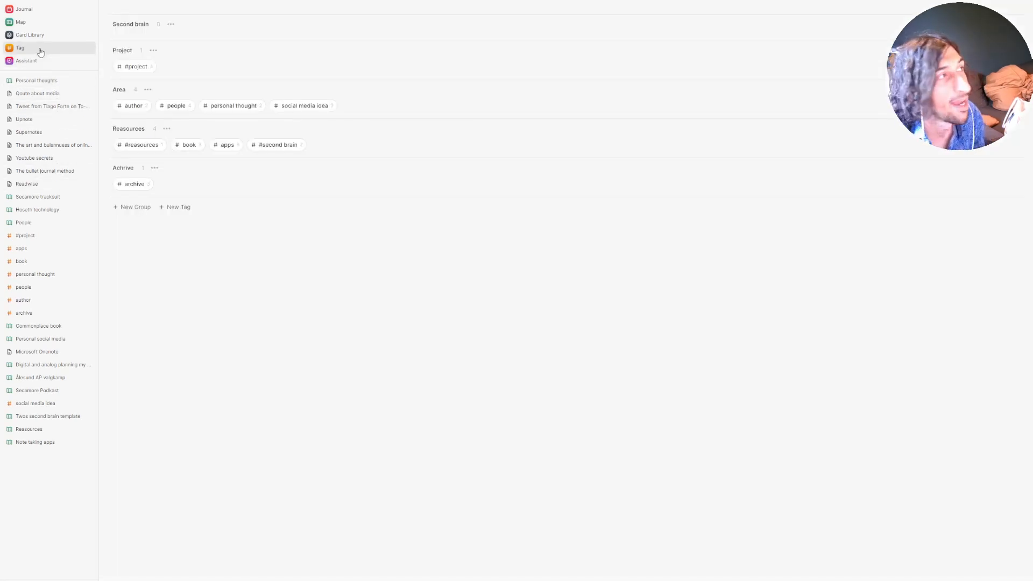
left_click(21, 21)
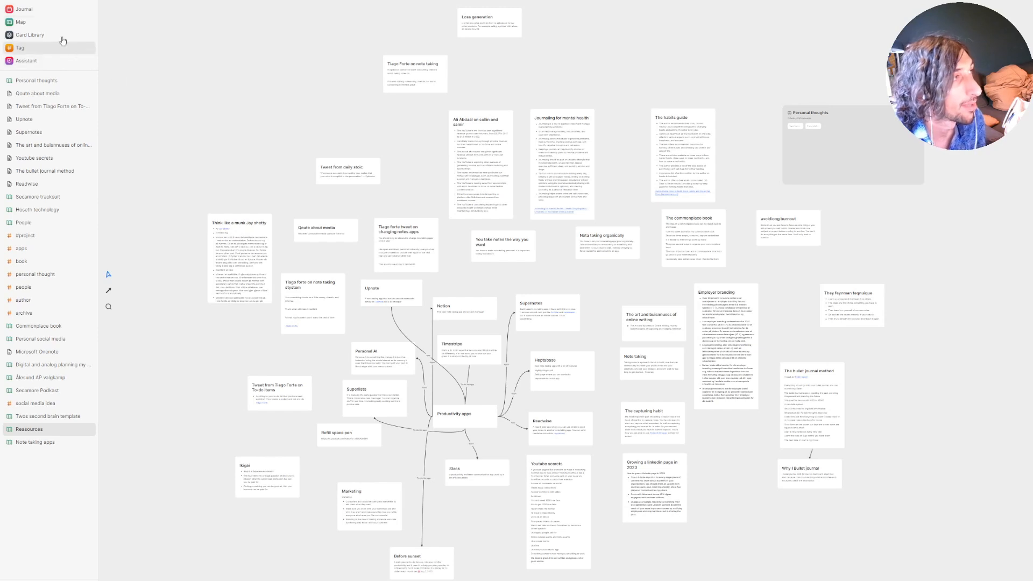
Show the Map overview with Personal social media, Projects, Reasources, Secamore, People and Archive.
left_click(21, 22)
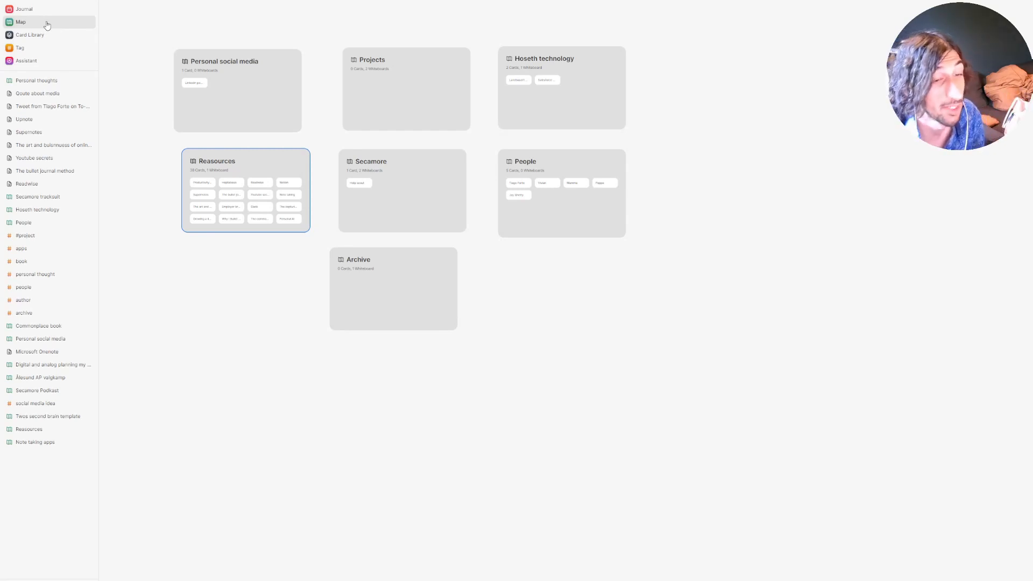
mouse_move(324, 150)
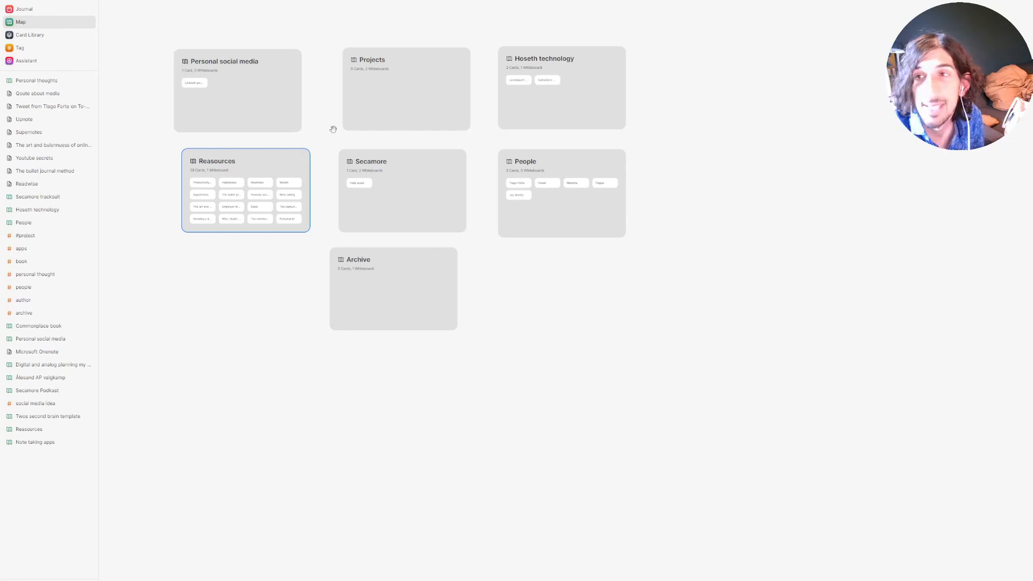
mouse_move(464, 106)
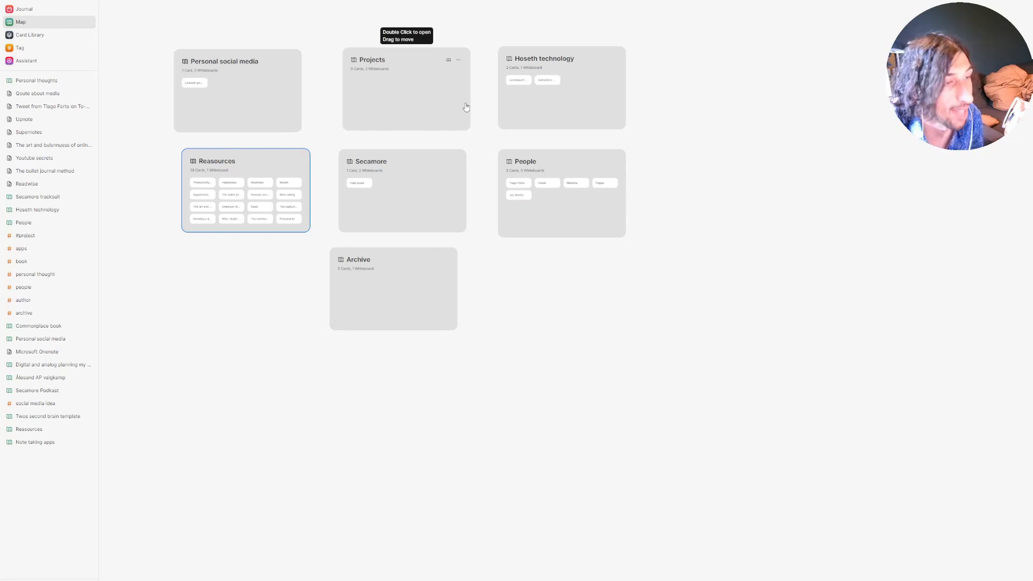
mouse_move(497, 180)
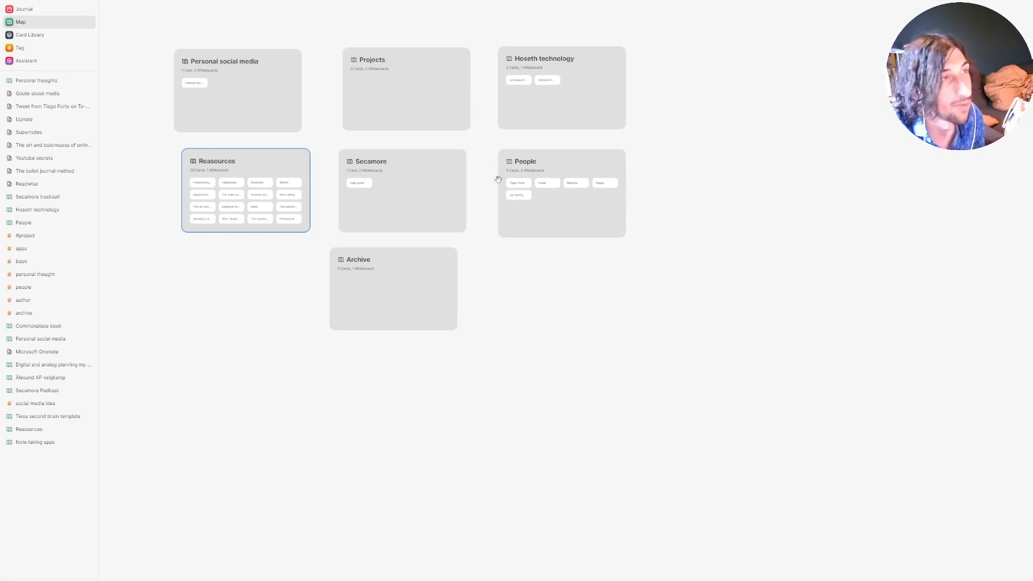
mouse_move(600, 108)
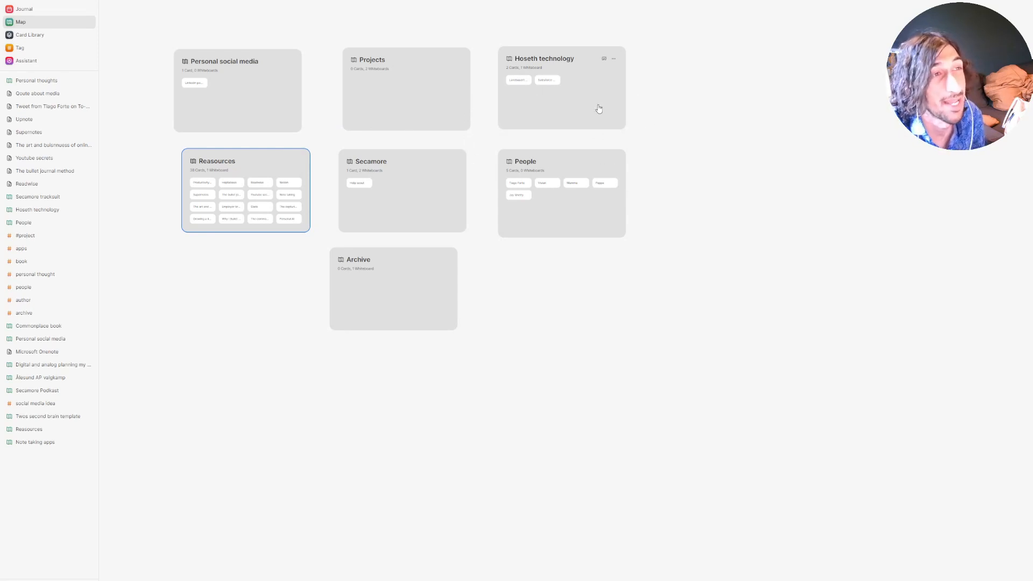
mouse_move(575, 106)
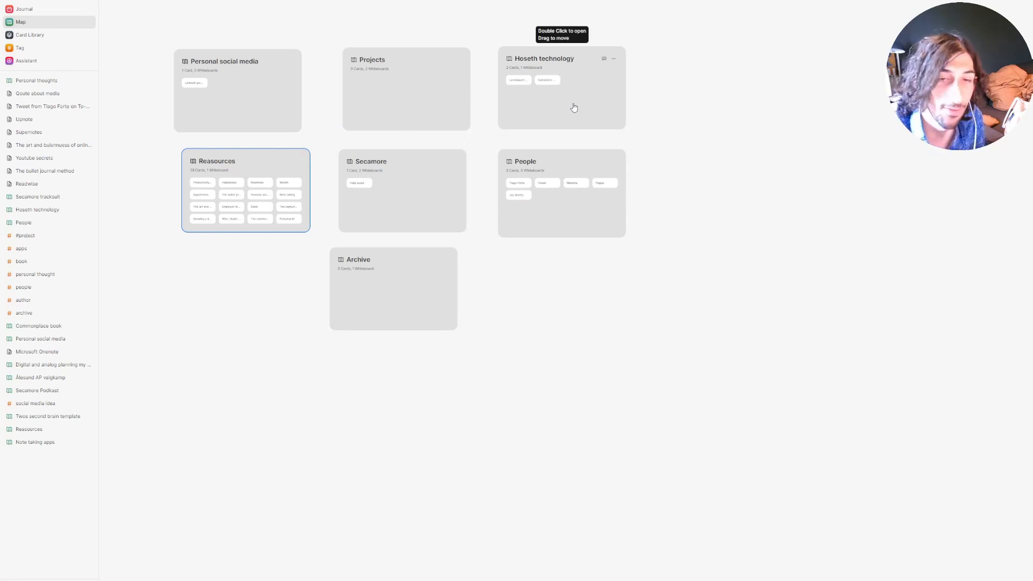